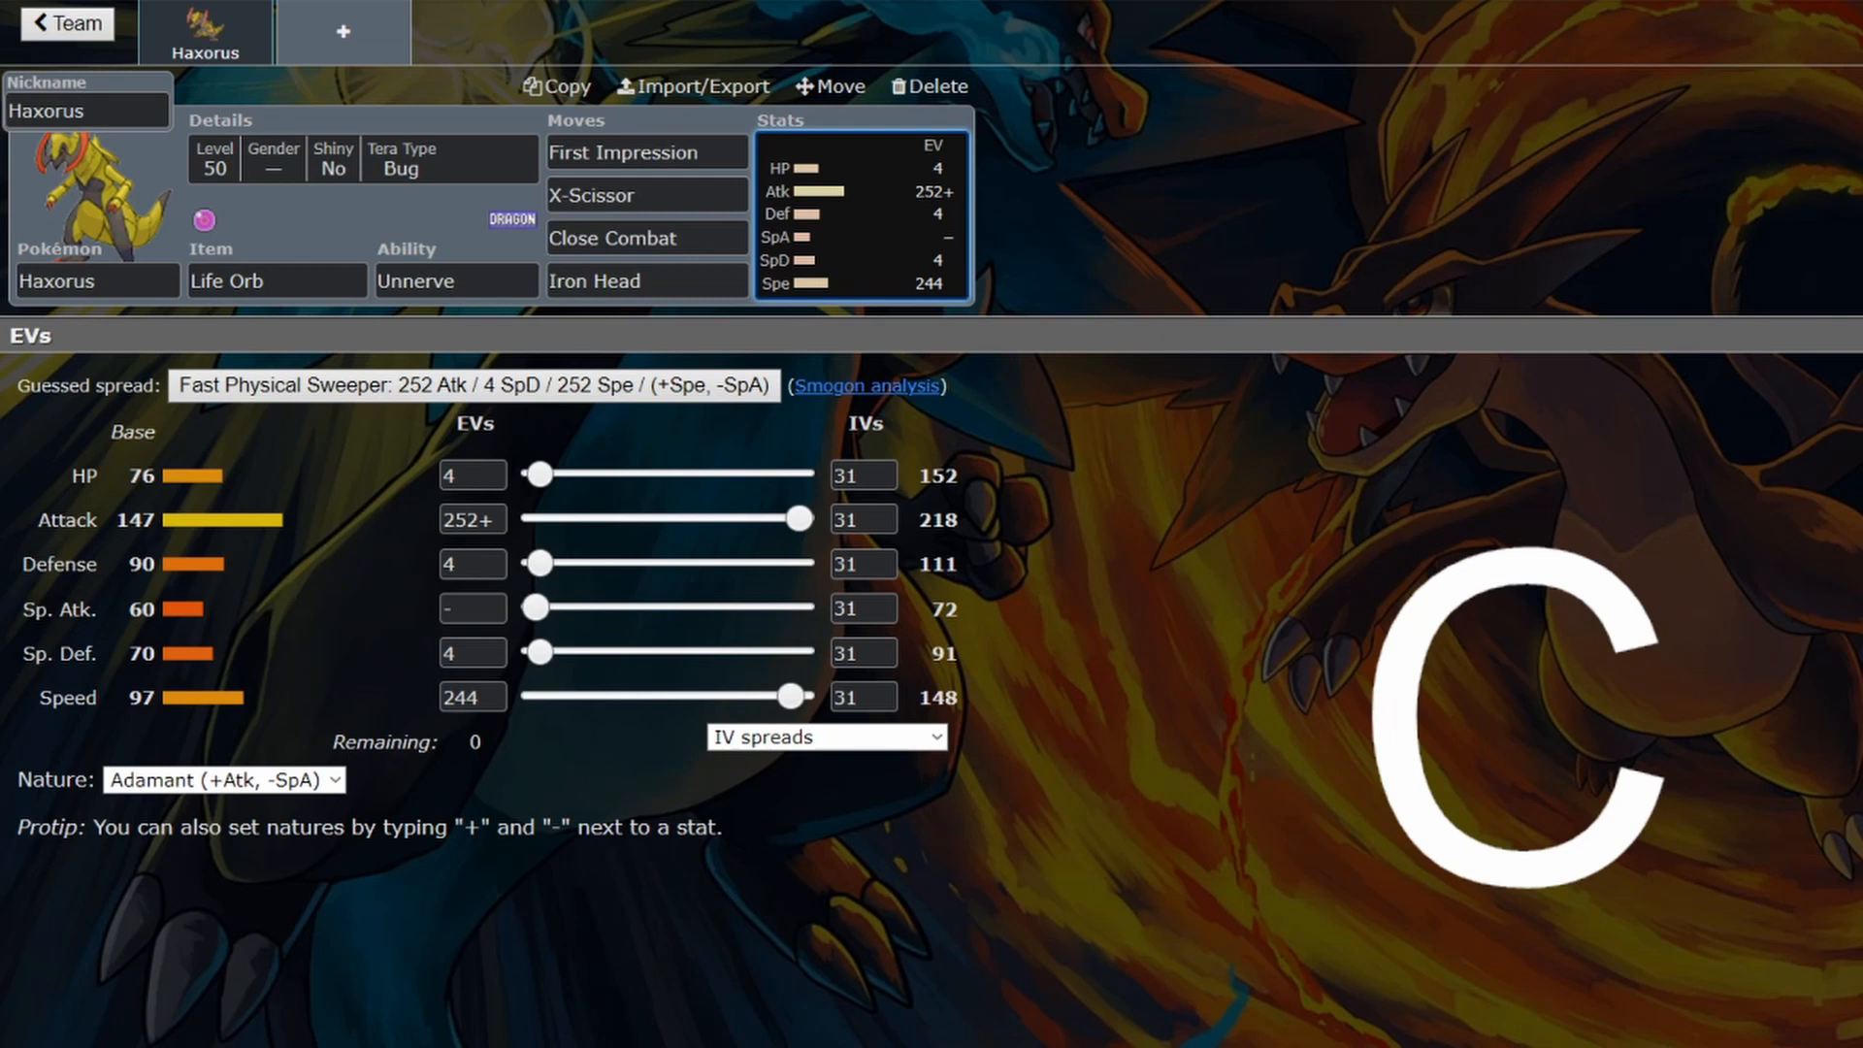
# Review Close Combat, try Haxorus at 0 Speed EVs, then restore Speed EVs to 244
pyautogui.click(644, 237)
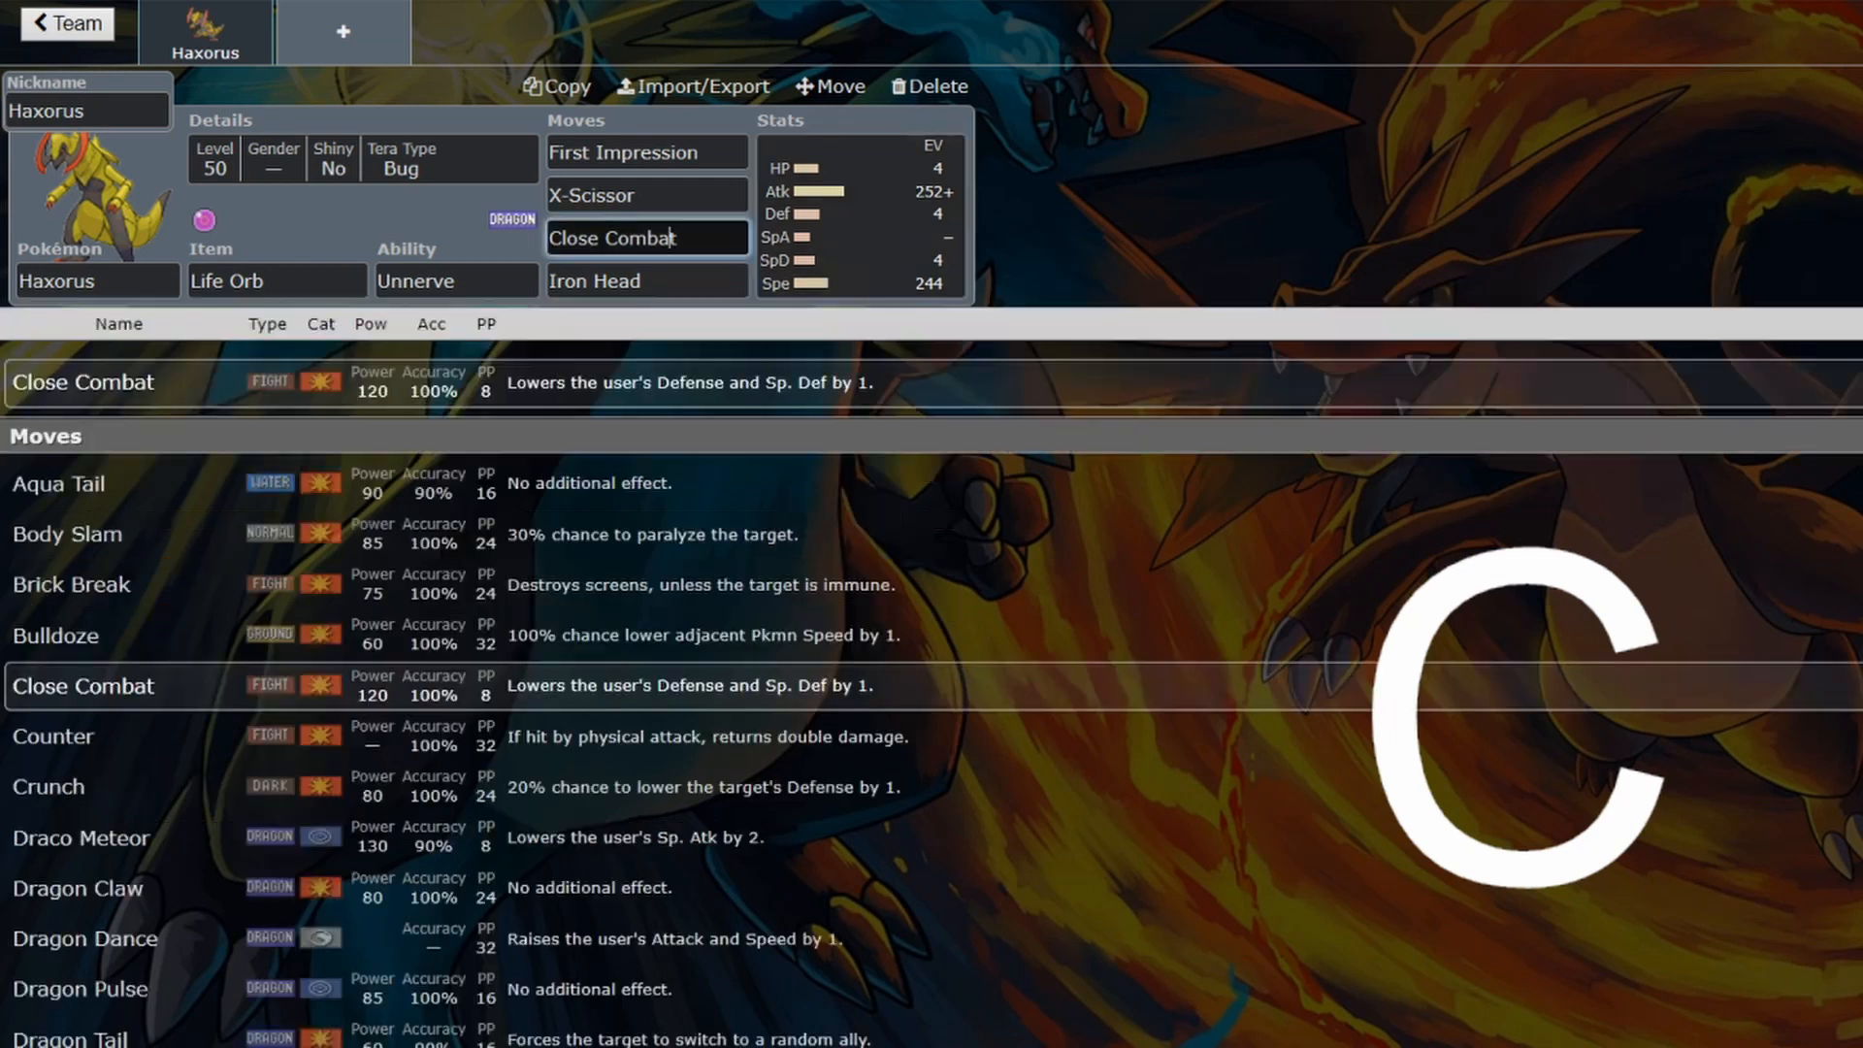
pyautogui.scroll(-3)
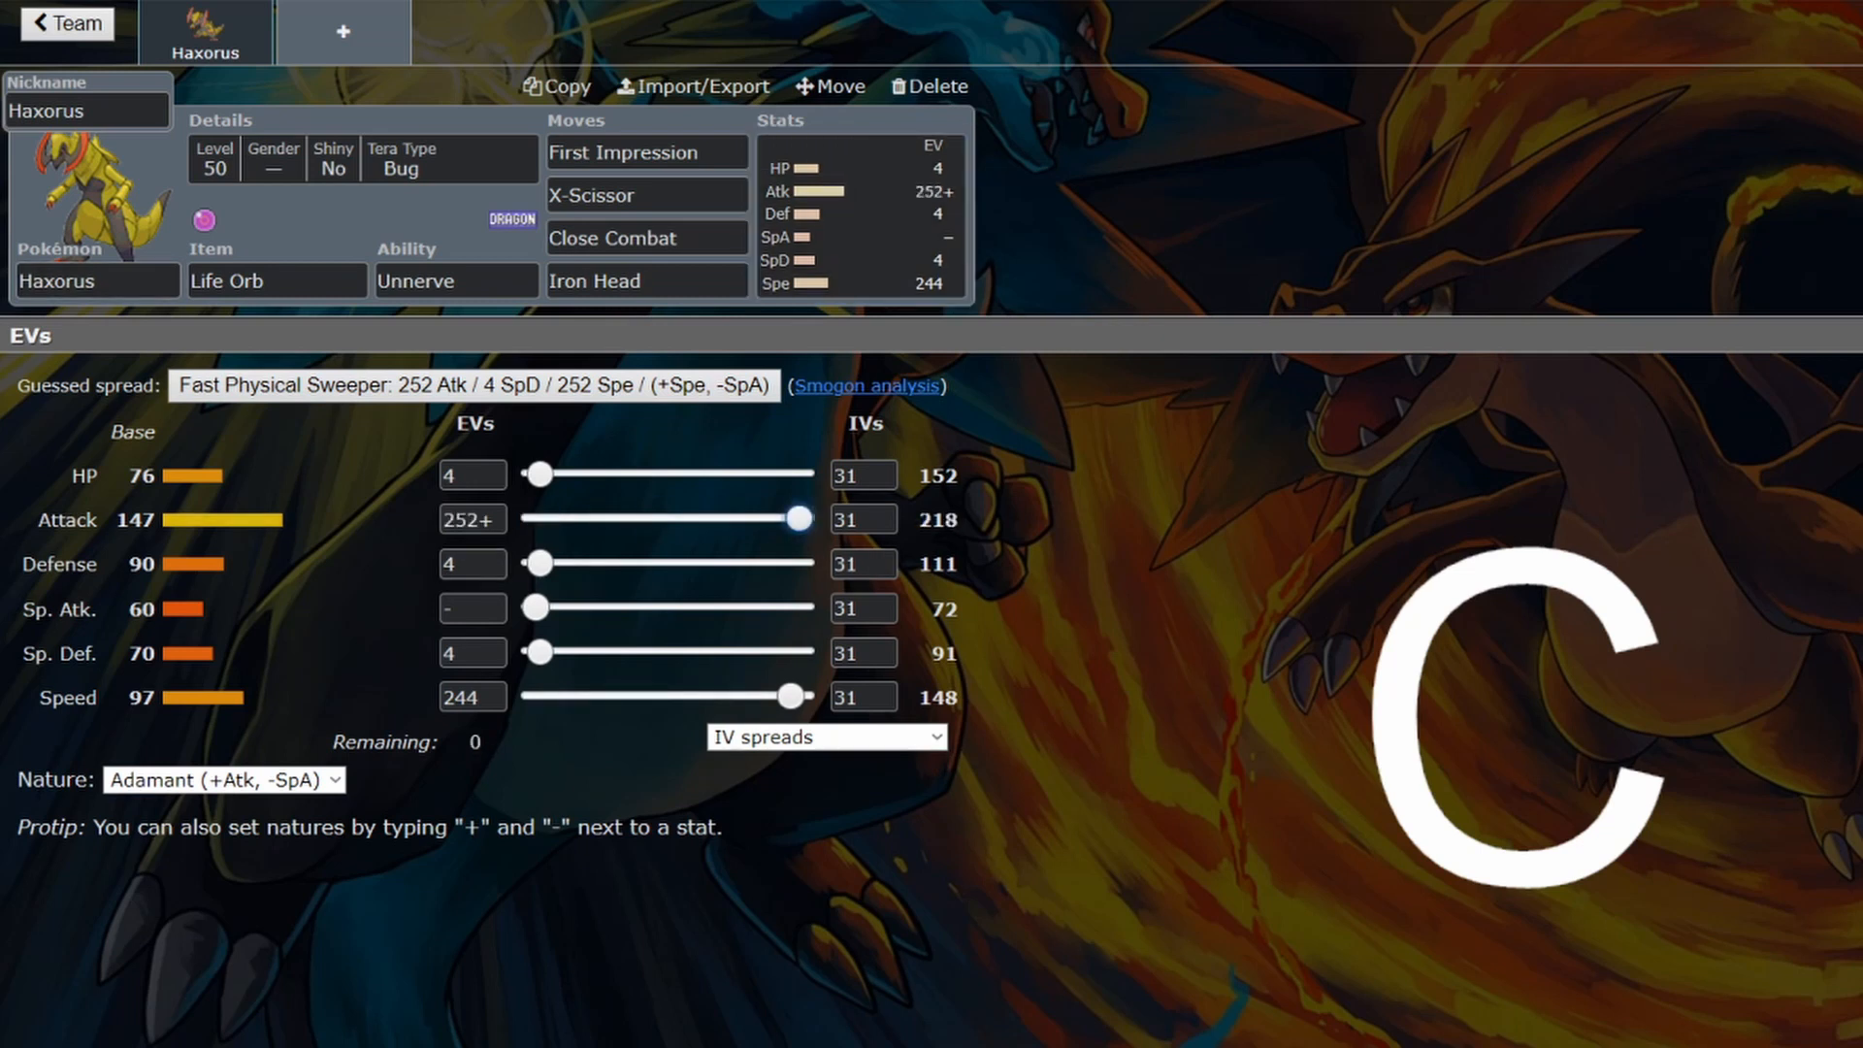
pyautogui.moveTo(796, 697); pyautogui.dragTo(530, 696)
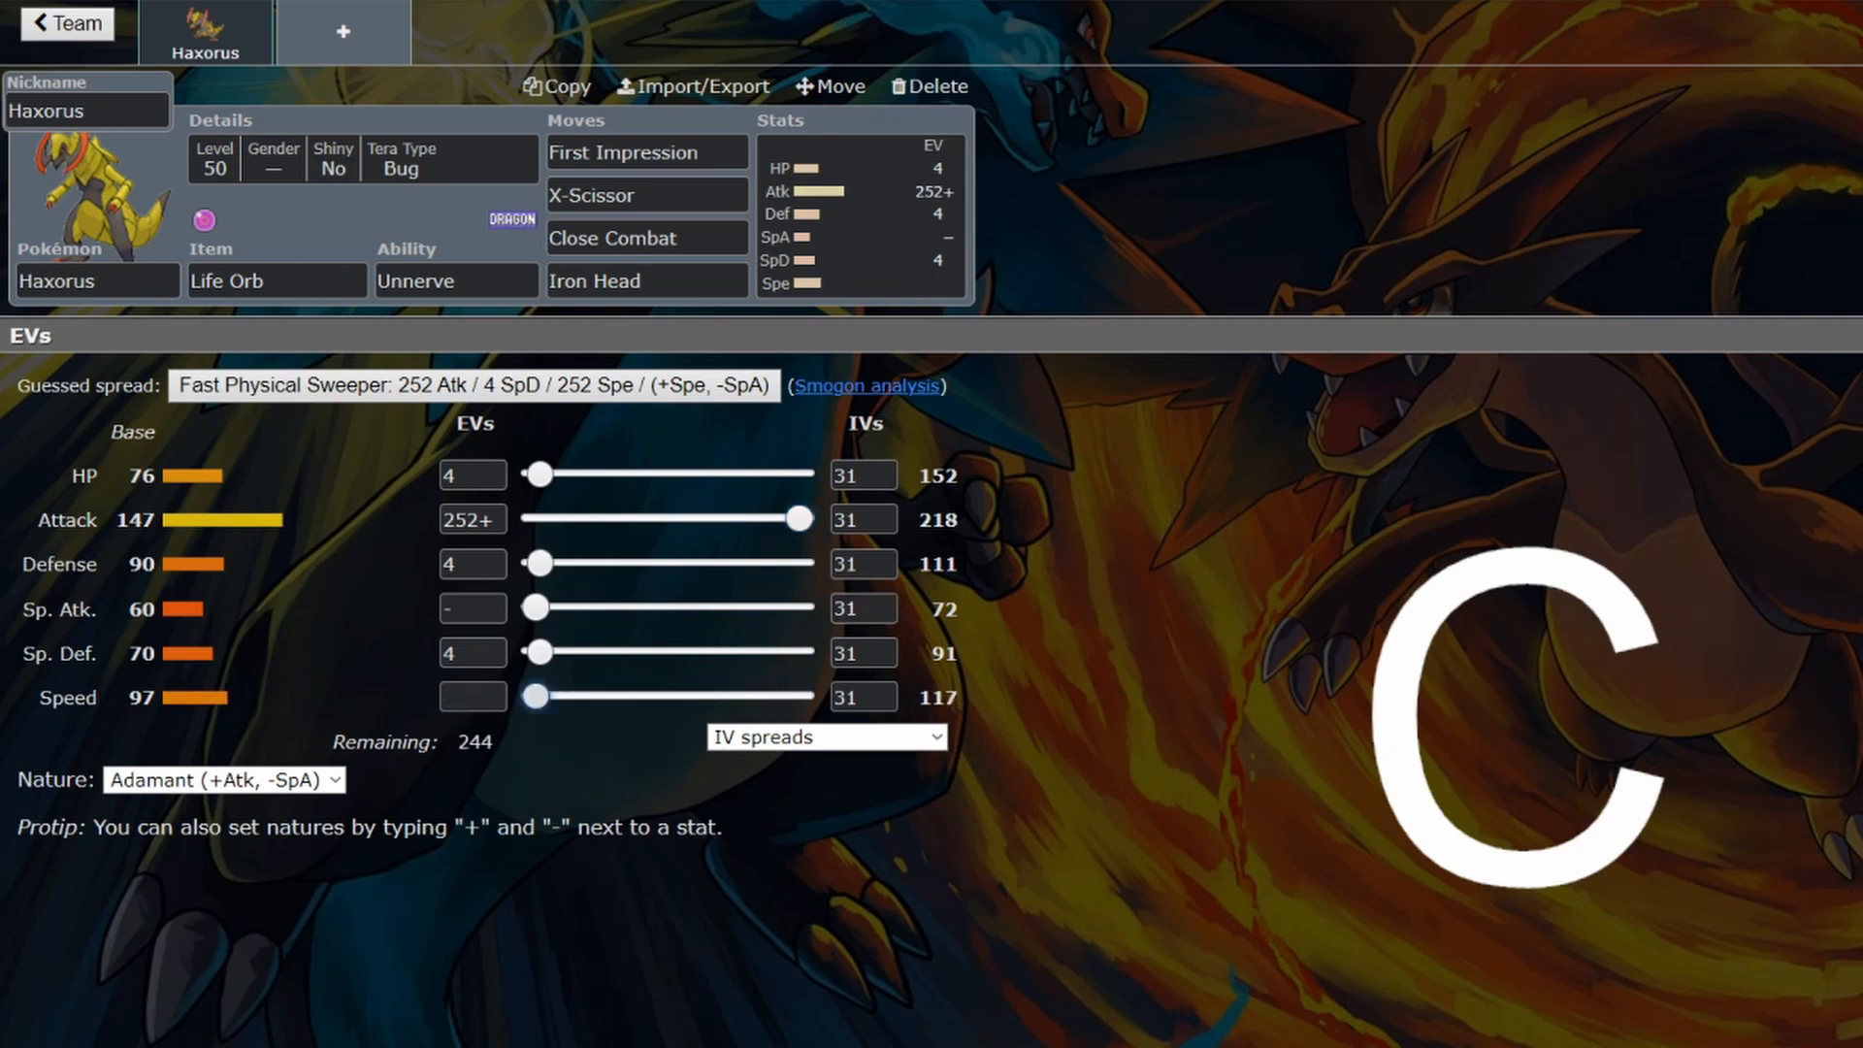
pyautogui.moveTo(535, 696); pyautogui.dragTo(794, 697)
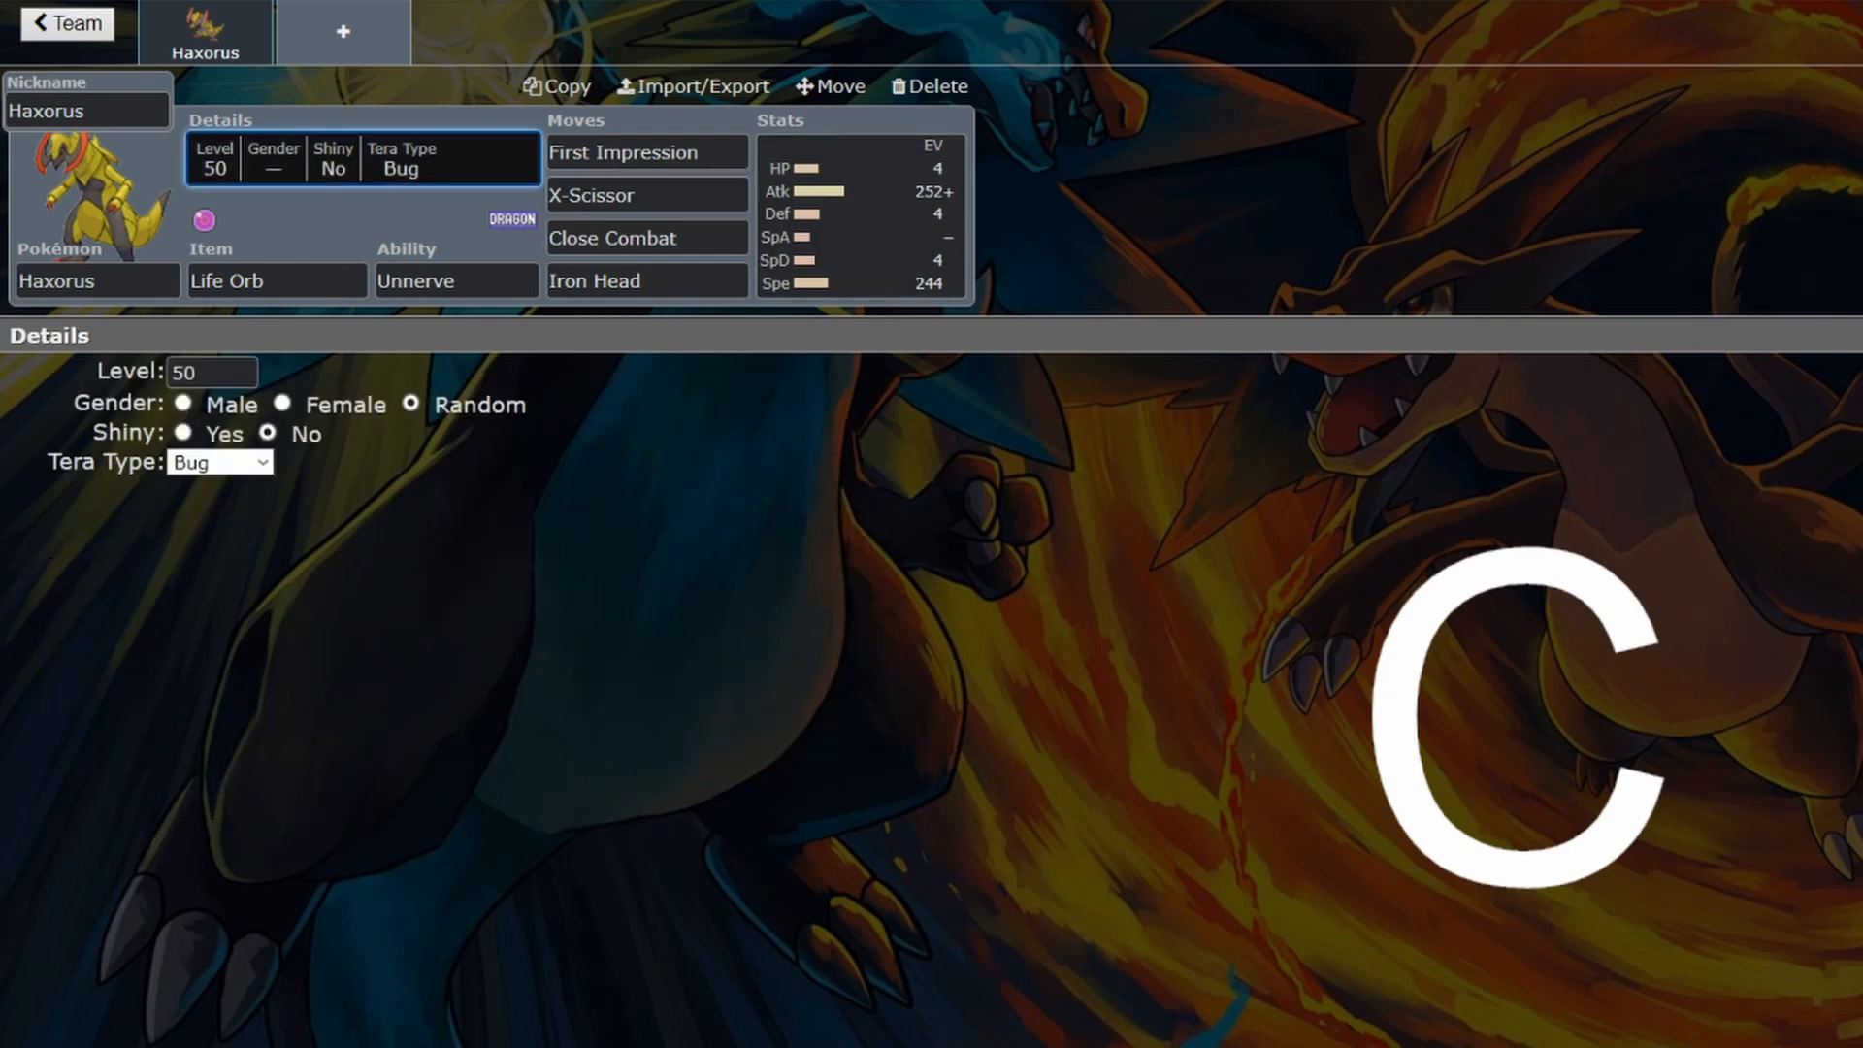
# Review Haxorus's First Impression move and add a second team slot
pyautogui.click(644, 152)
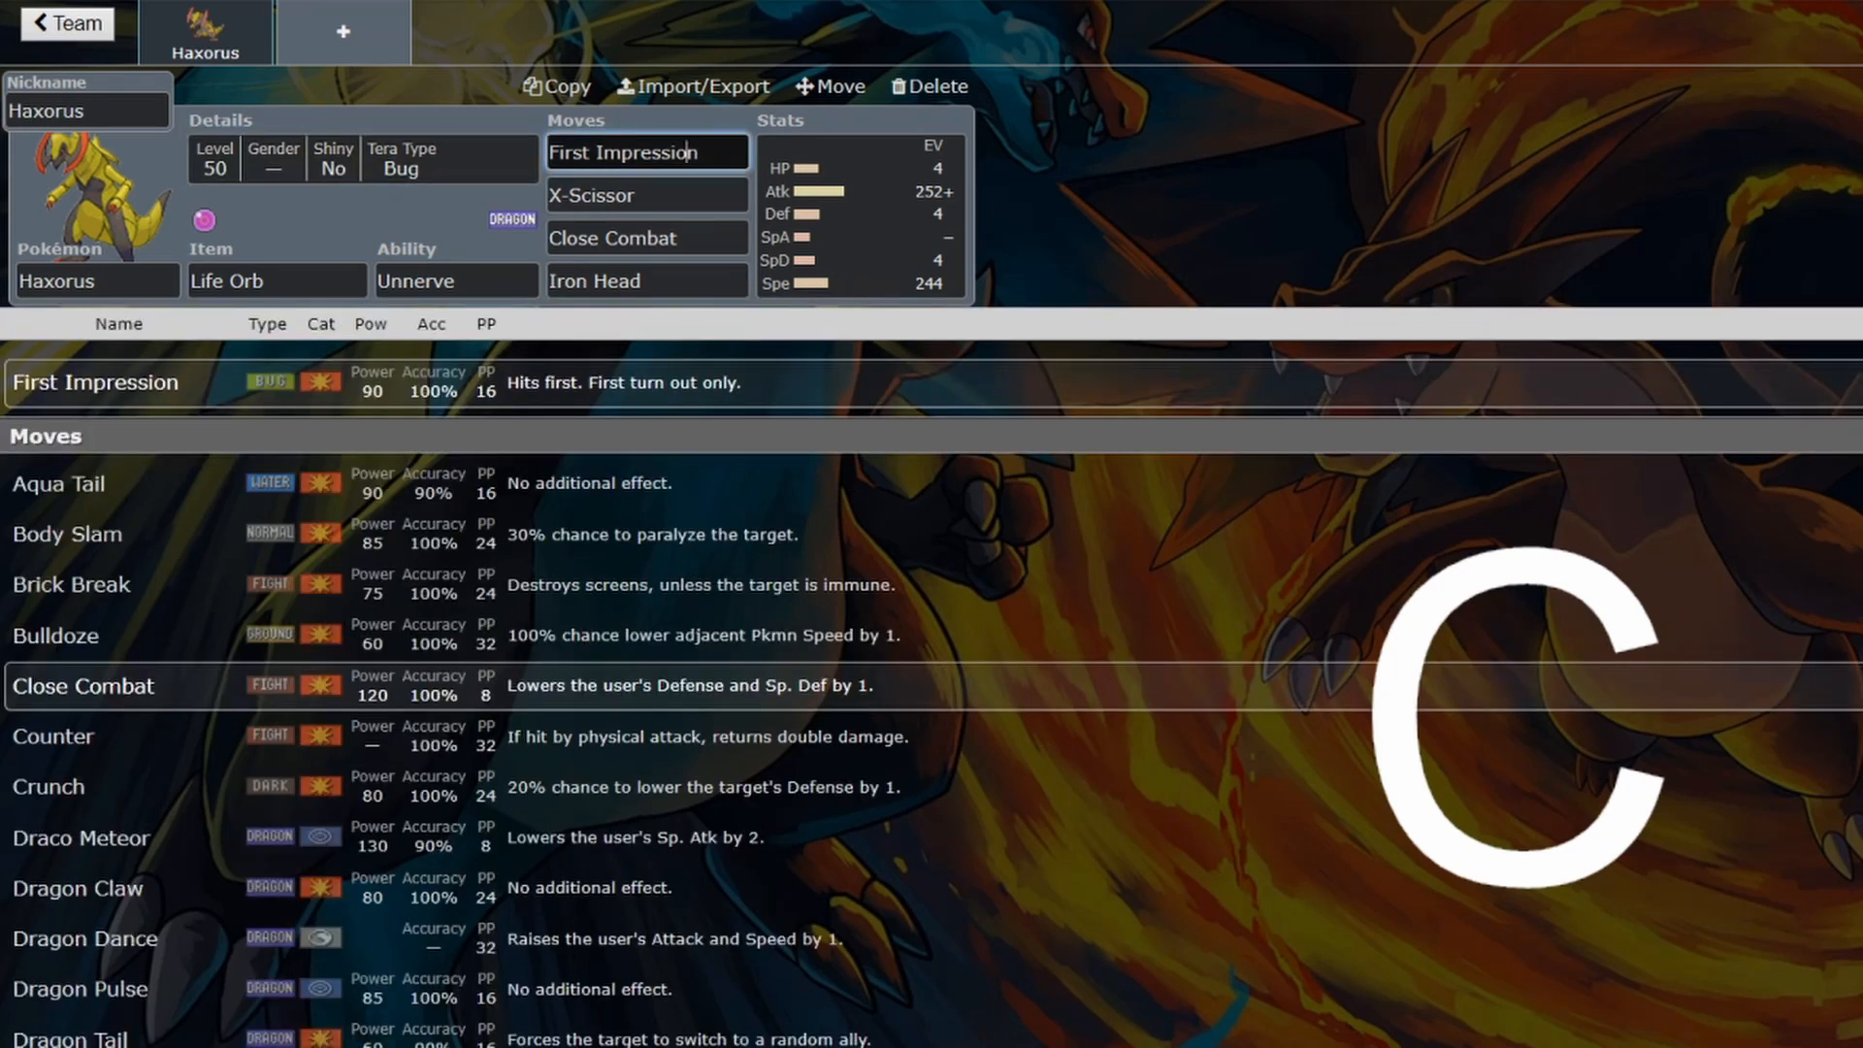
pyautogui.click(861, 202)
pyautogui.write('lo')
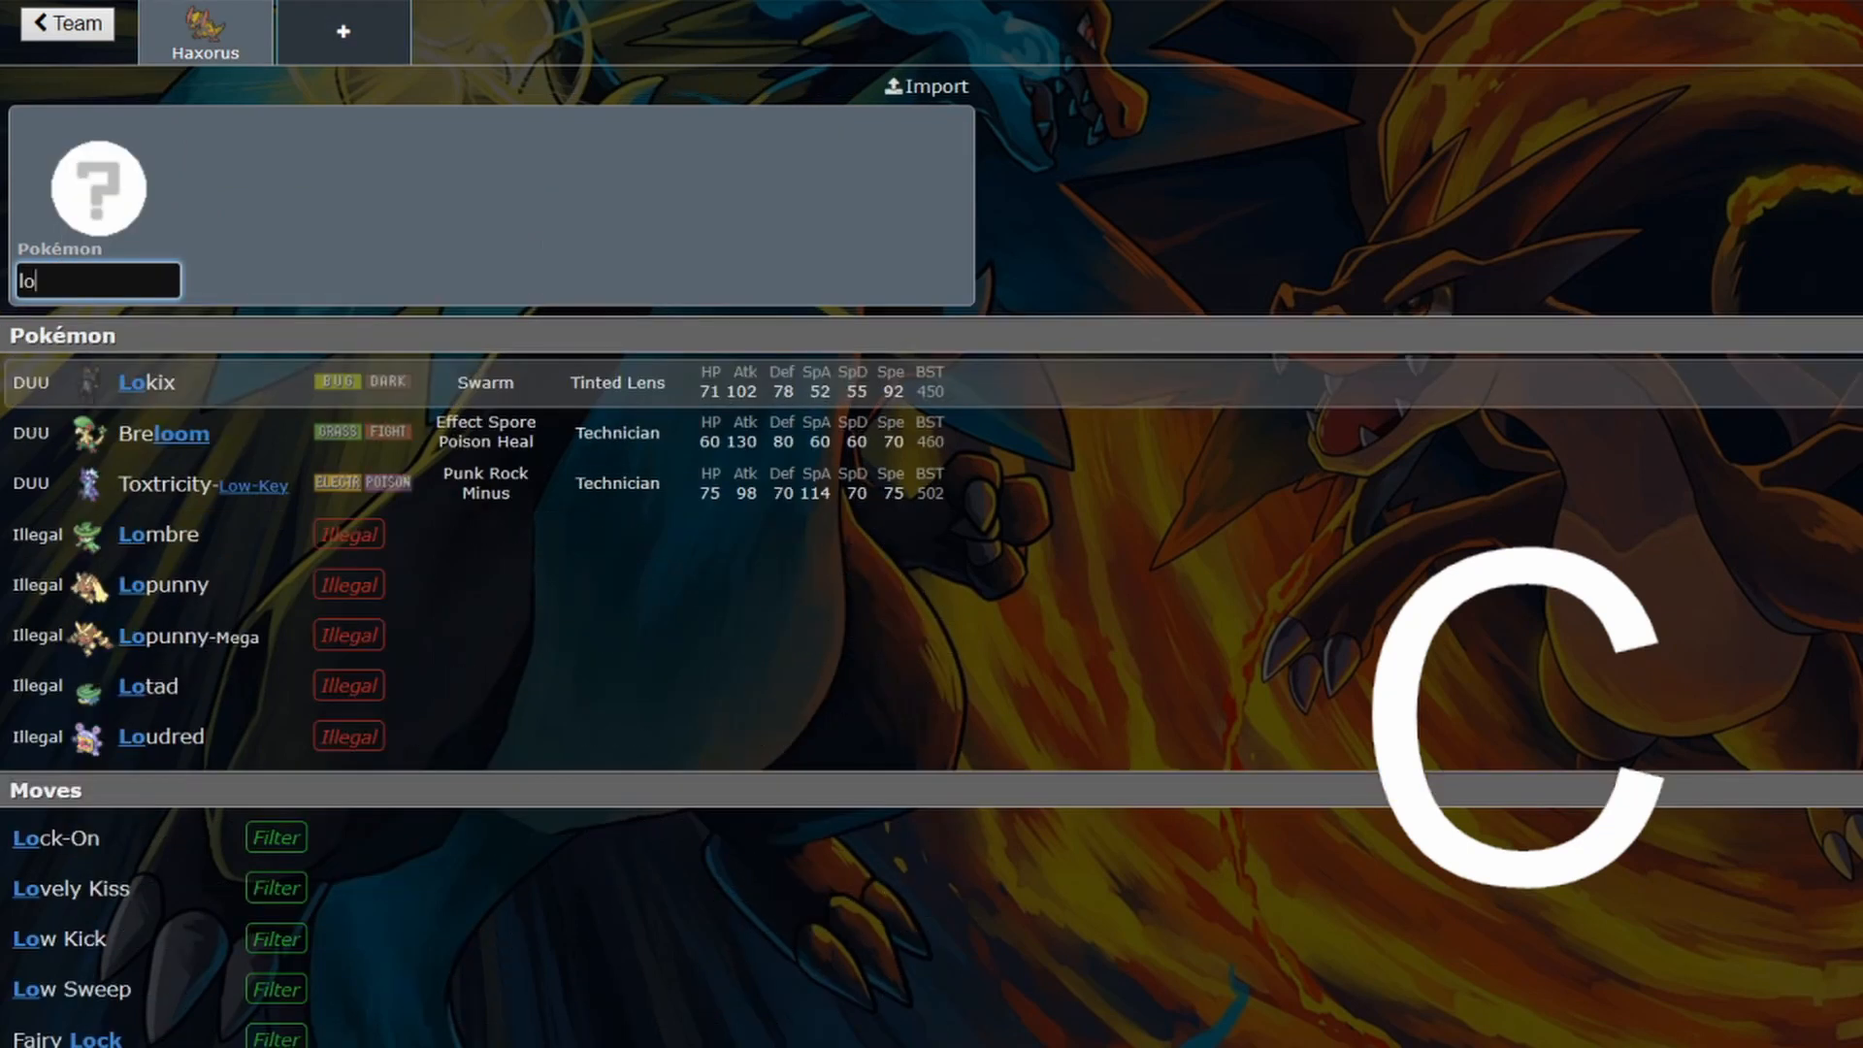
# Add Lokix to the second slot, checking Haxorus's level and Tera settings along the way
pyautogui.click(146, 382)
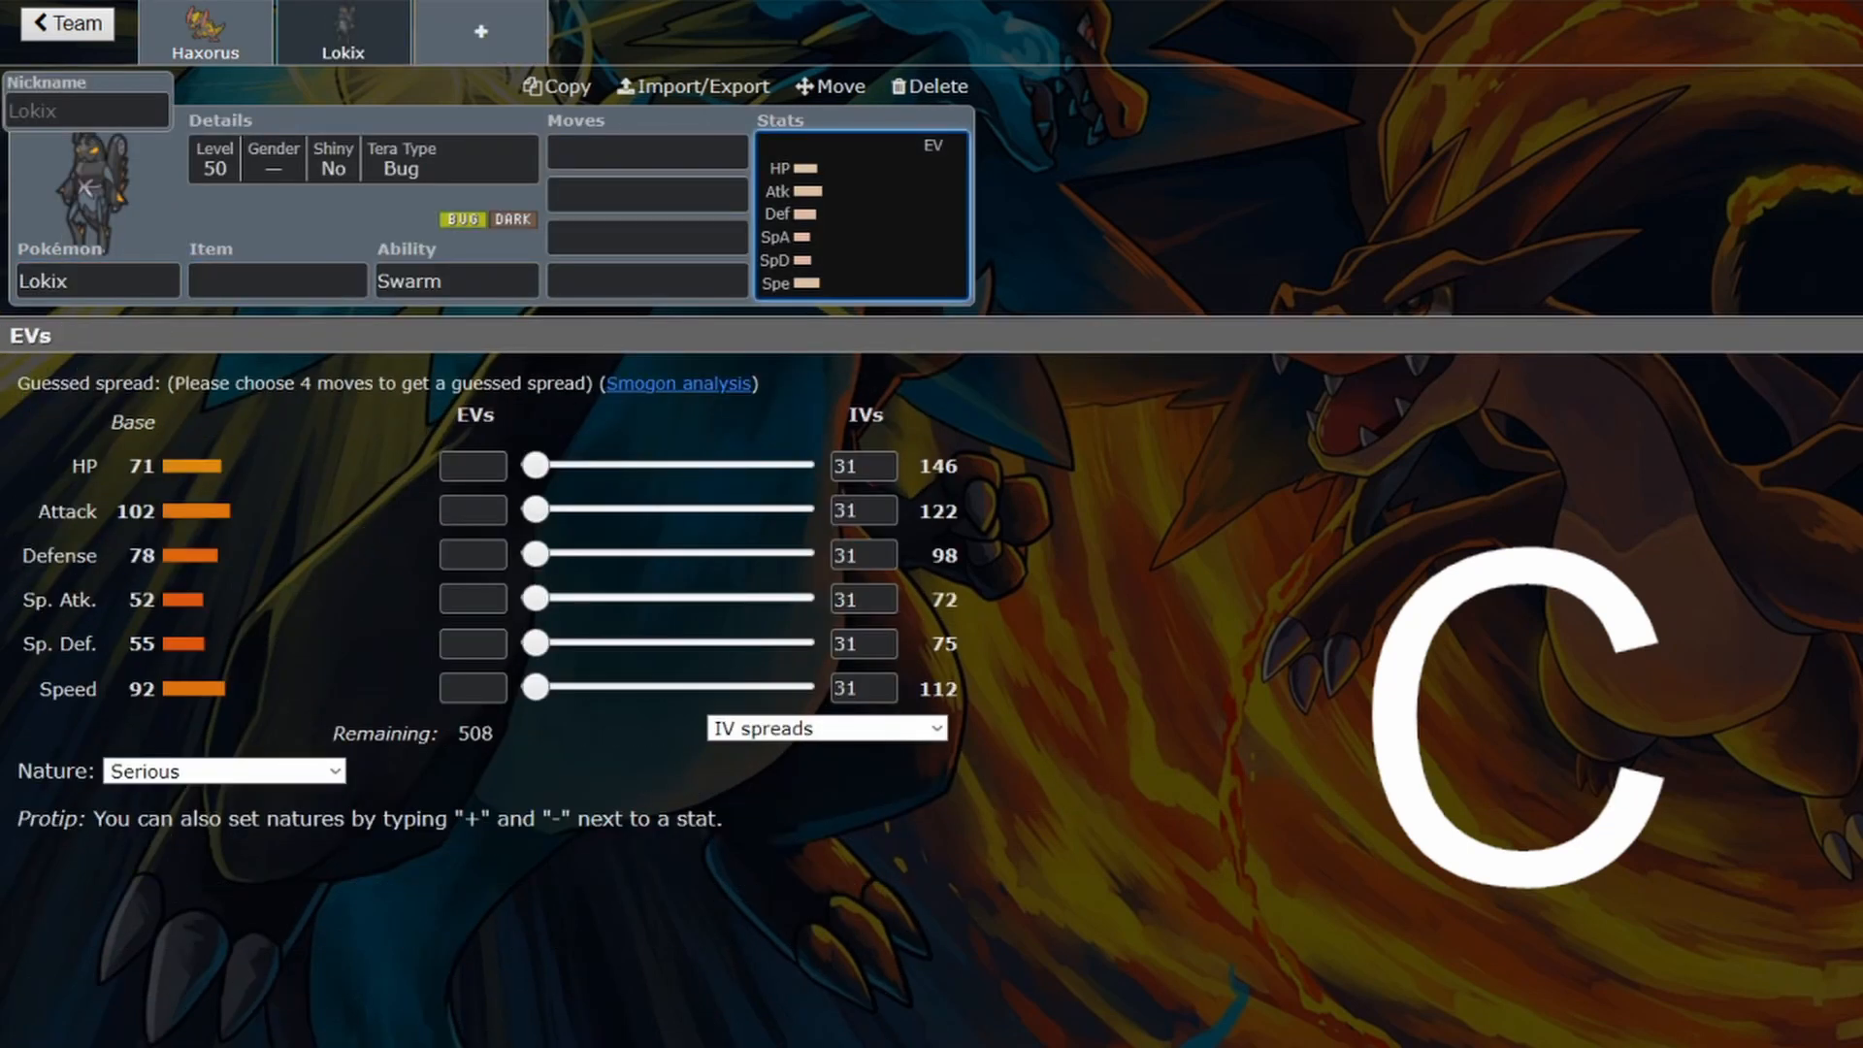
pyautogui.click(204, 33)
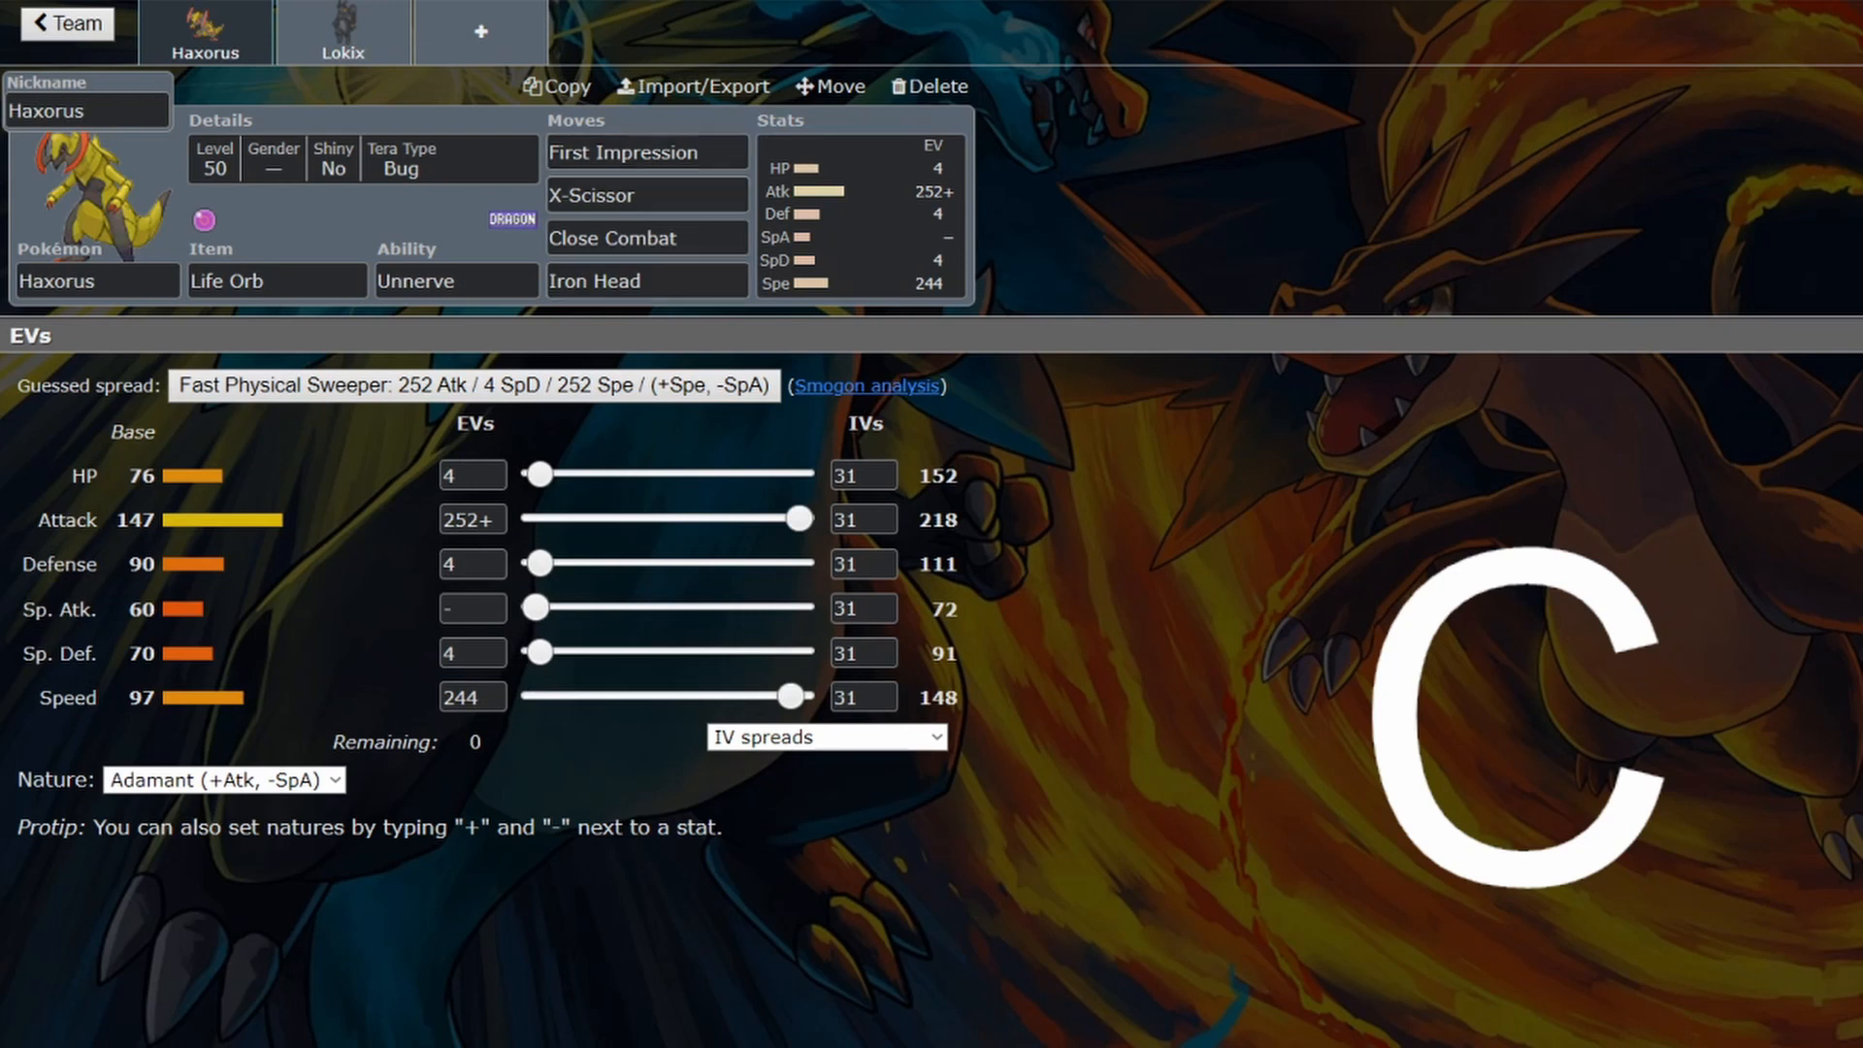
pyautogui.click(363, 157)
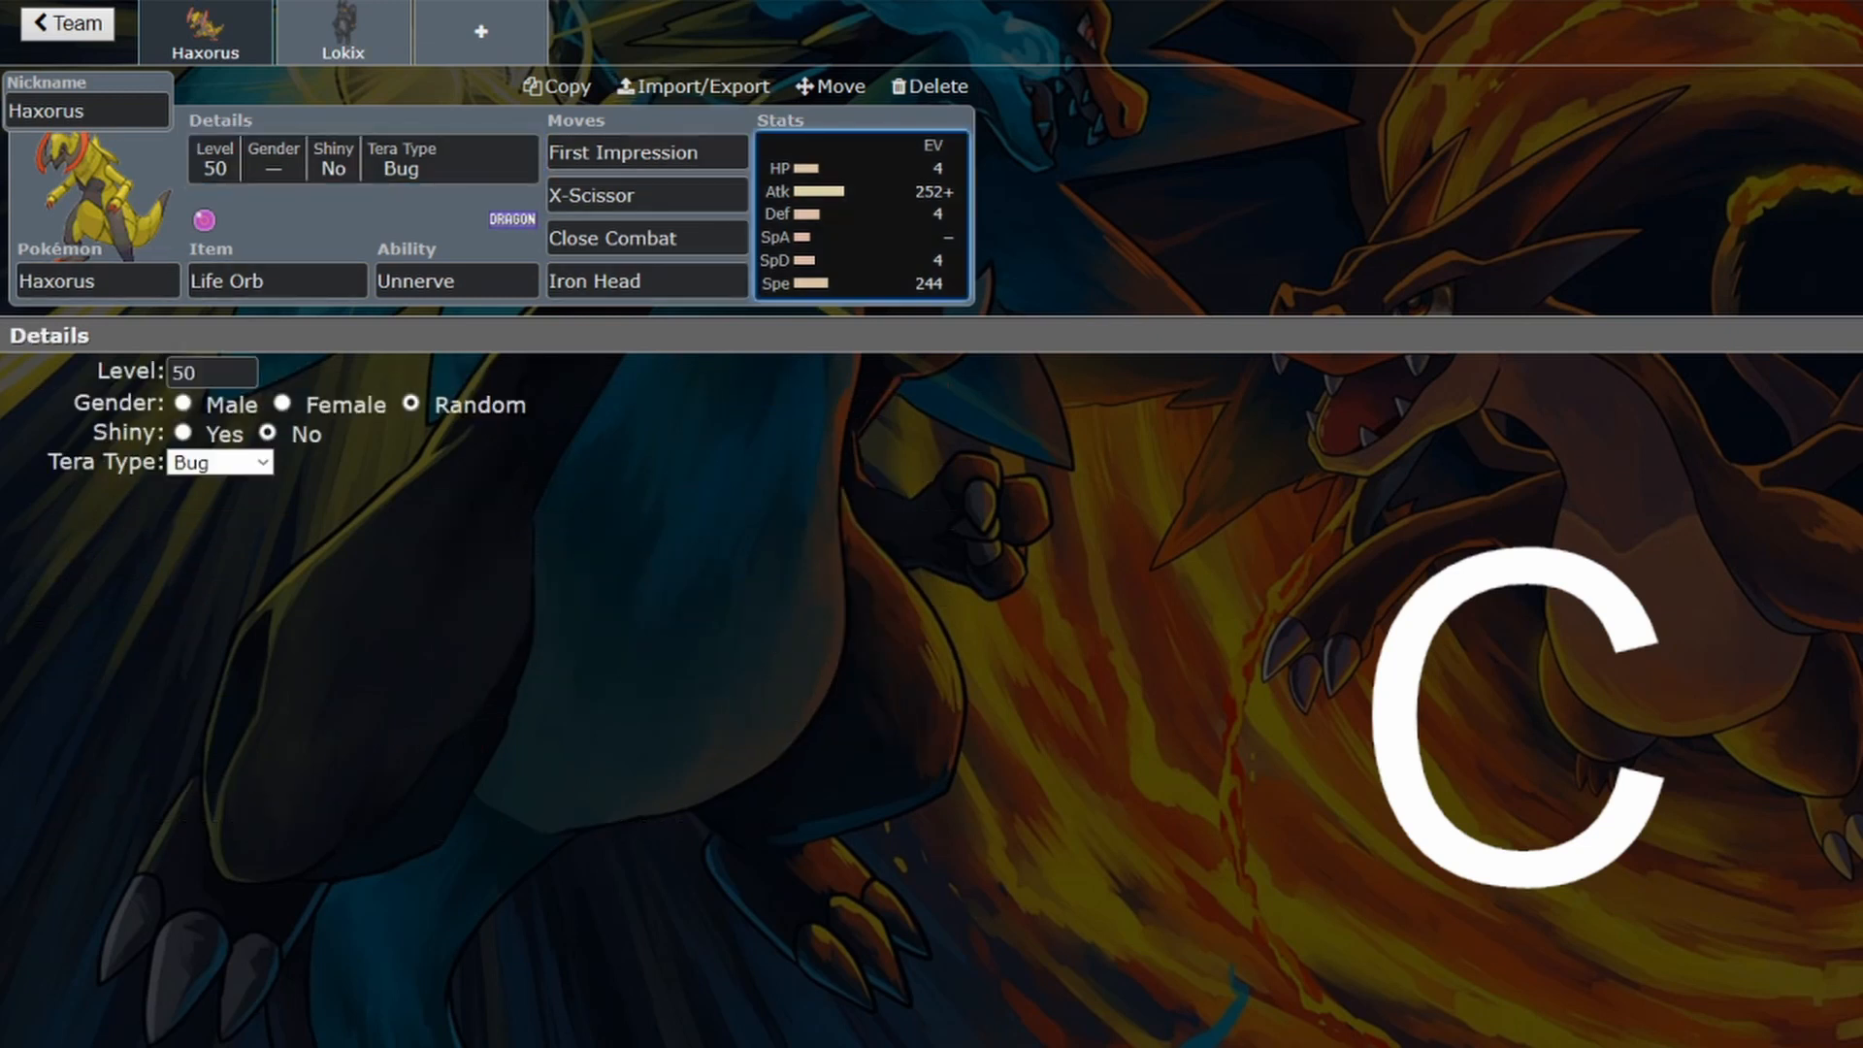
pyautogui.click(342, 33)
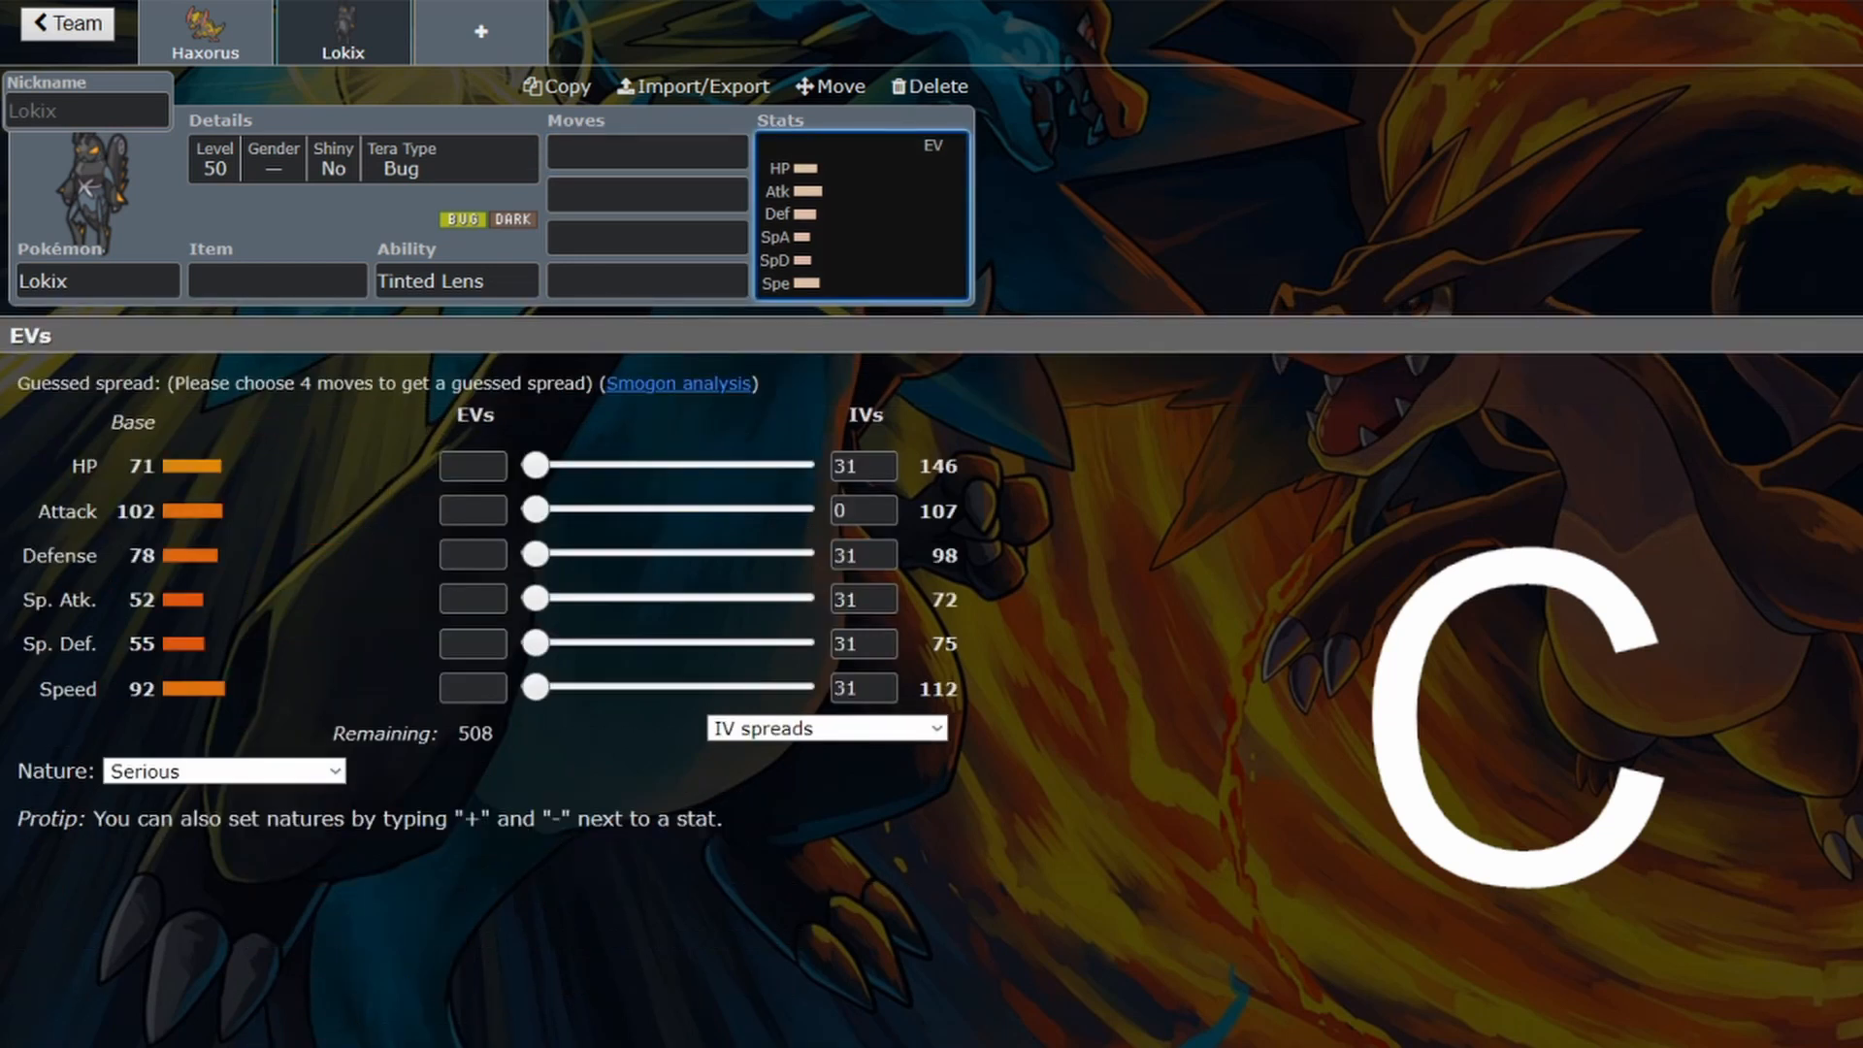
# Compare Lokix with Haxorus, then review Haxorus's X-Scissor and Iron Head moves
pyautogui.click(204, 33)
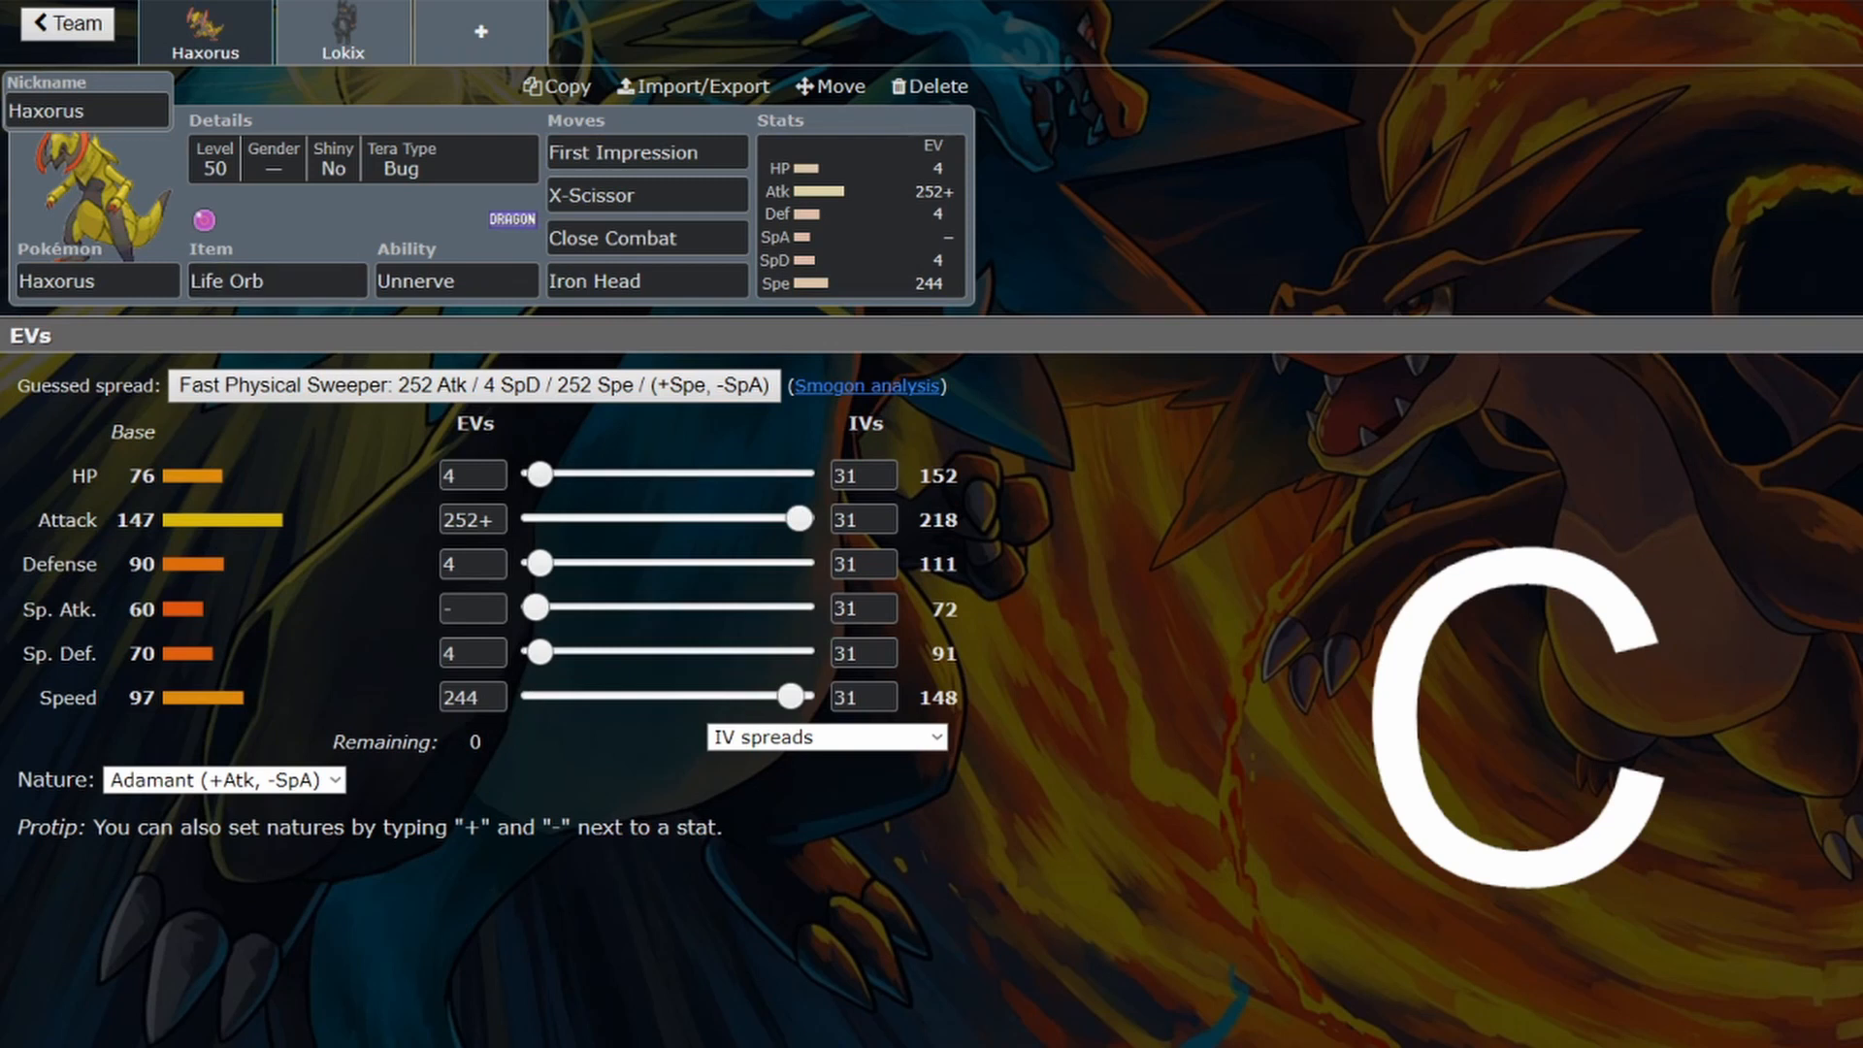
pyautogui.click(342, 33)
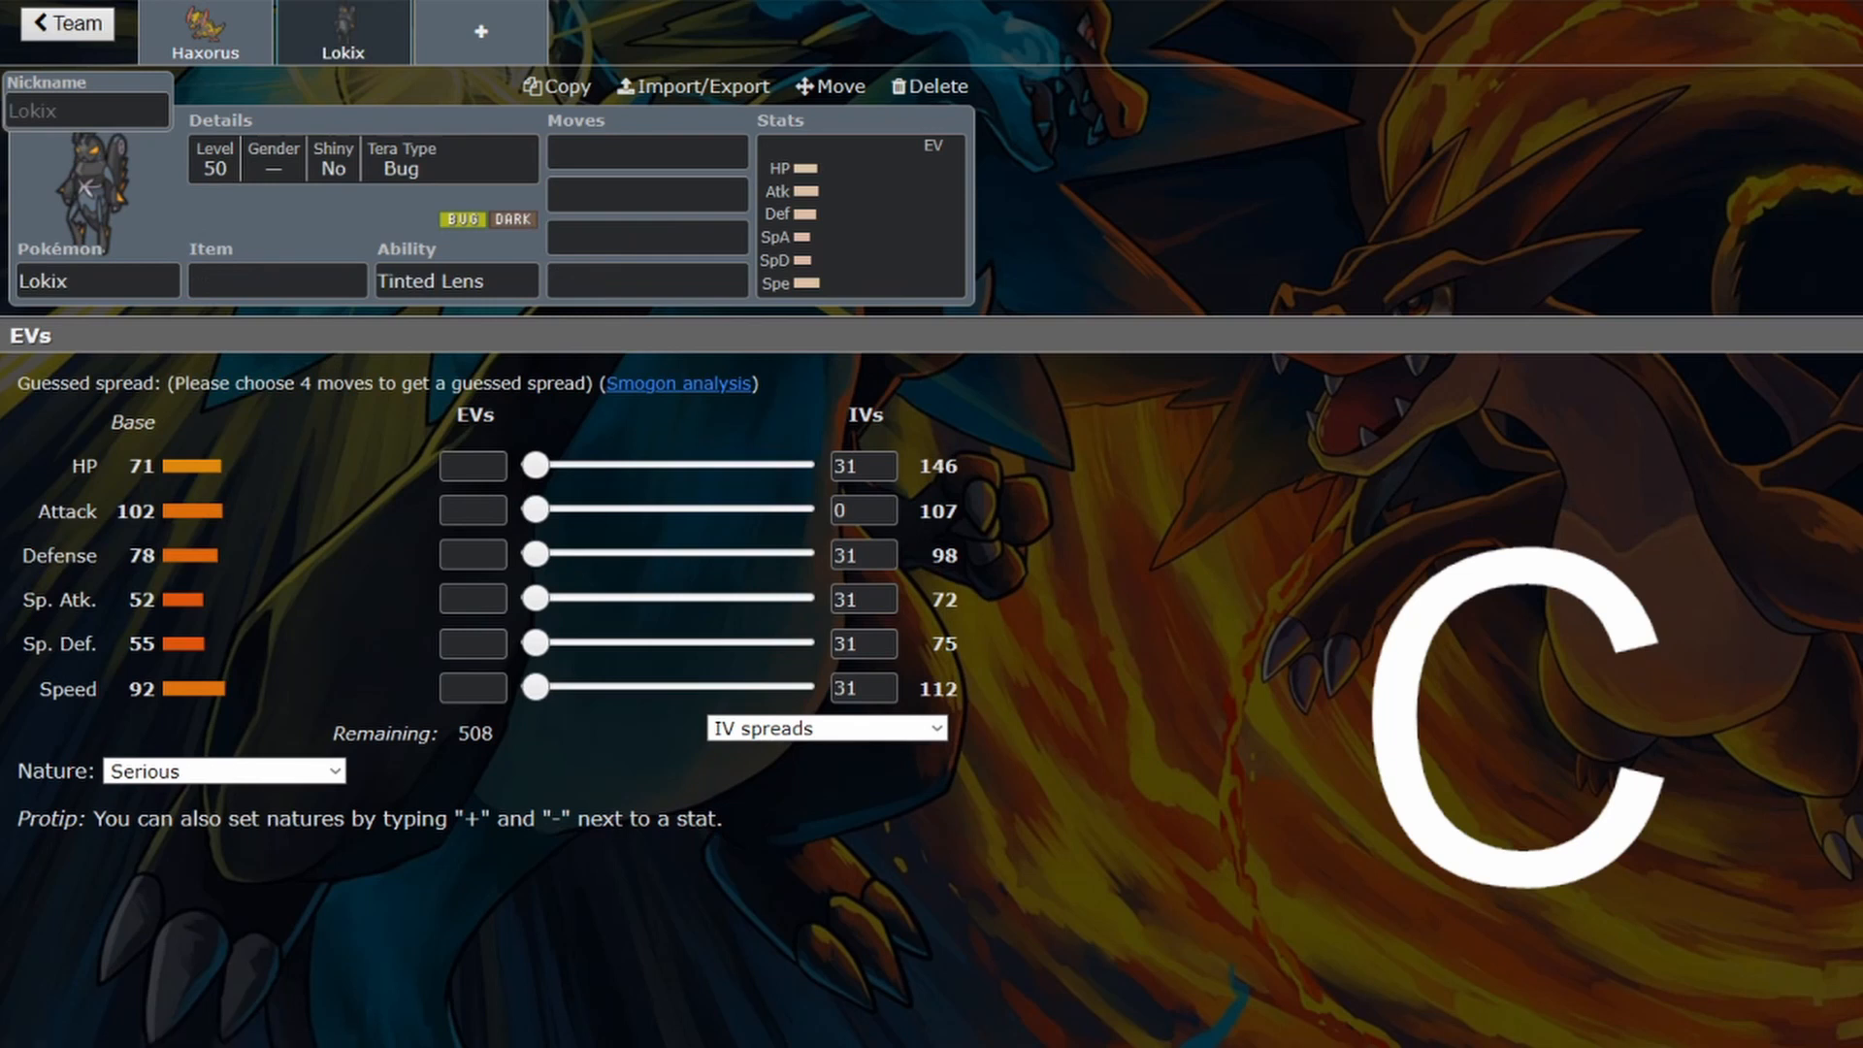
pyautogui.click(203, 33)
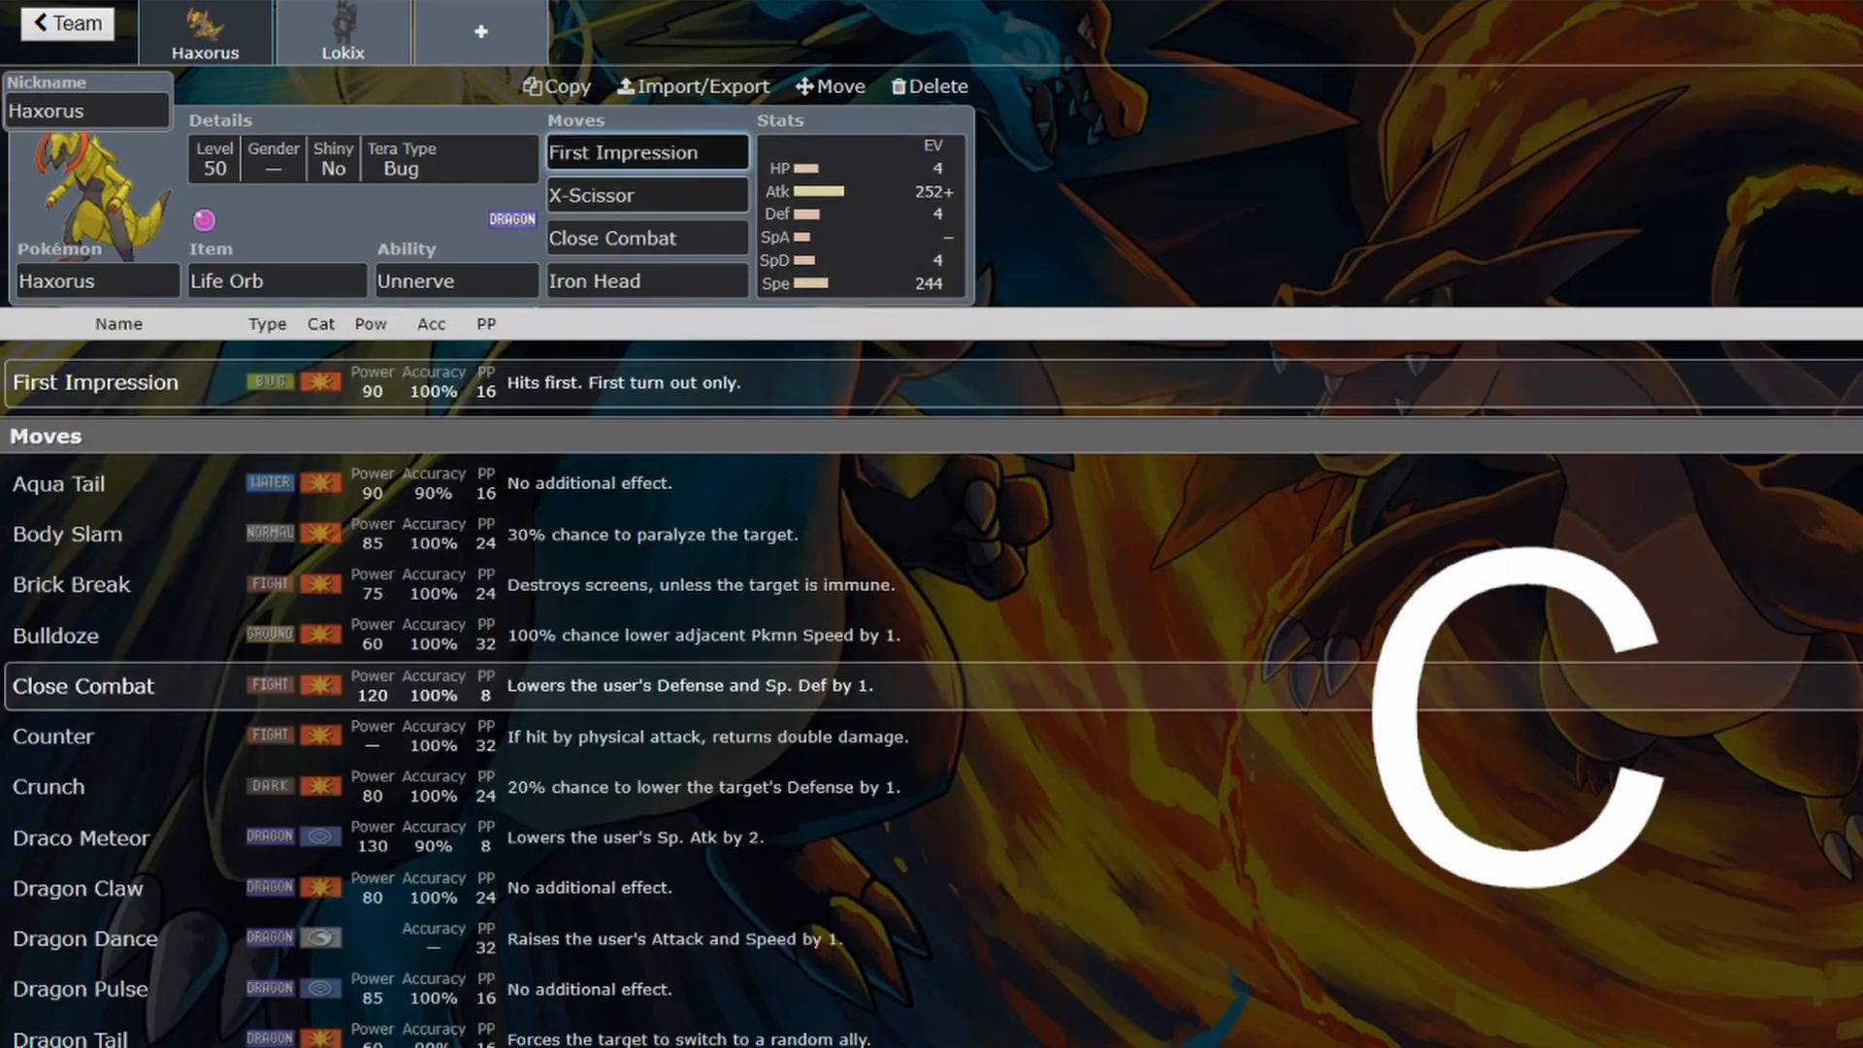
pyautogui.click(647, 194)
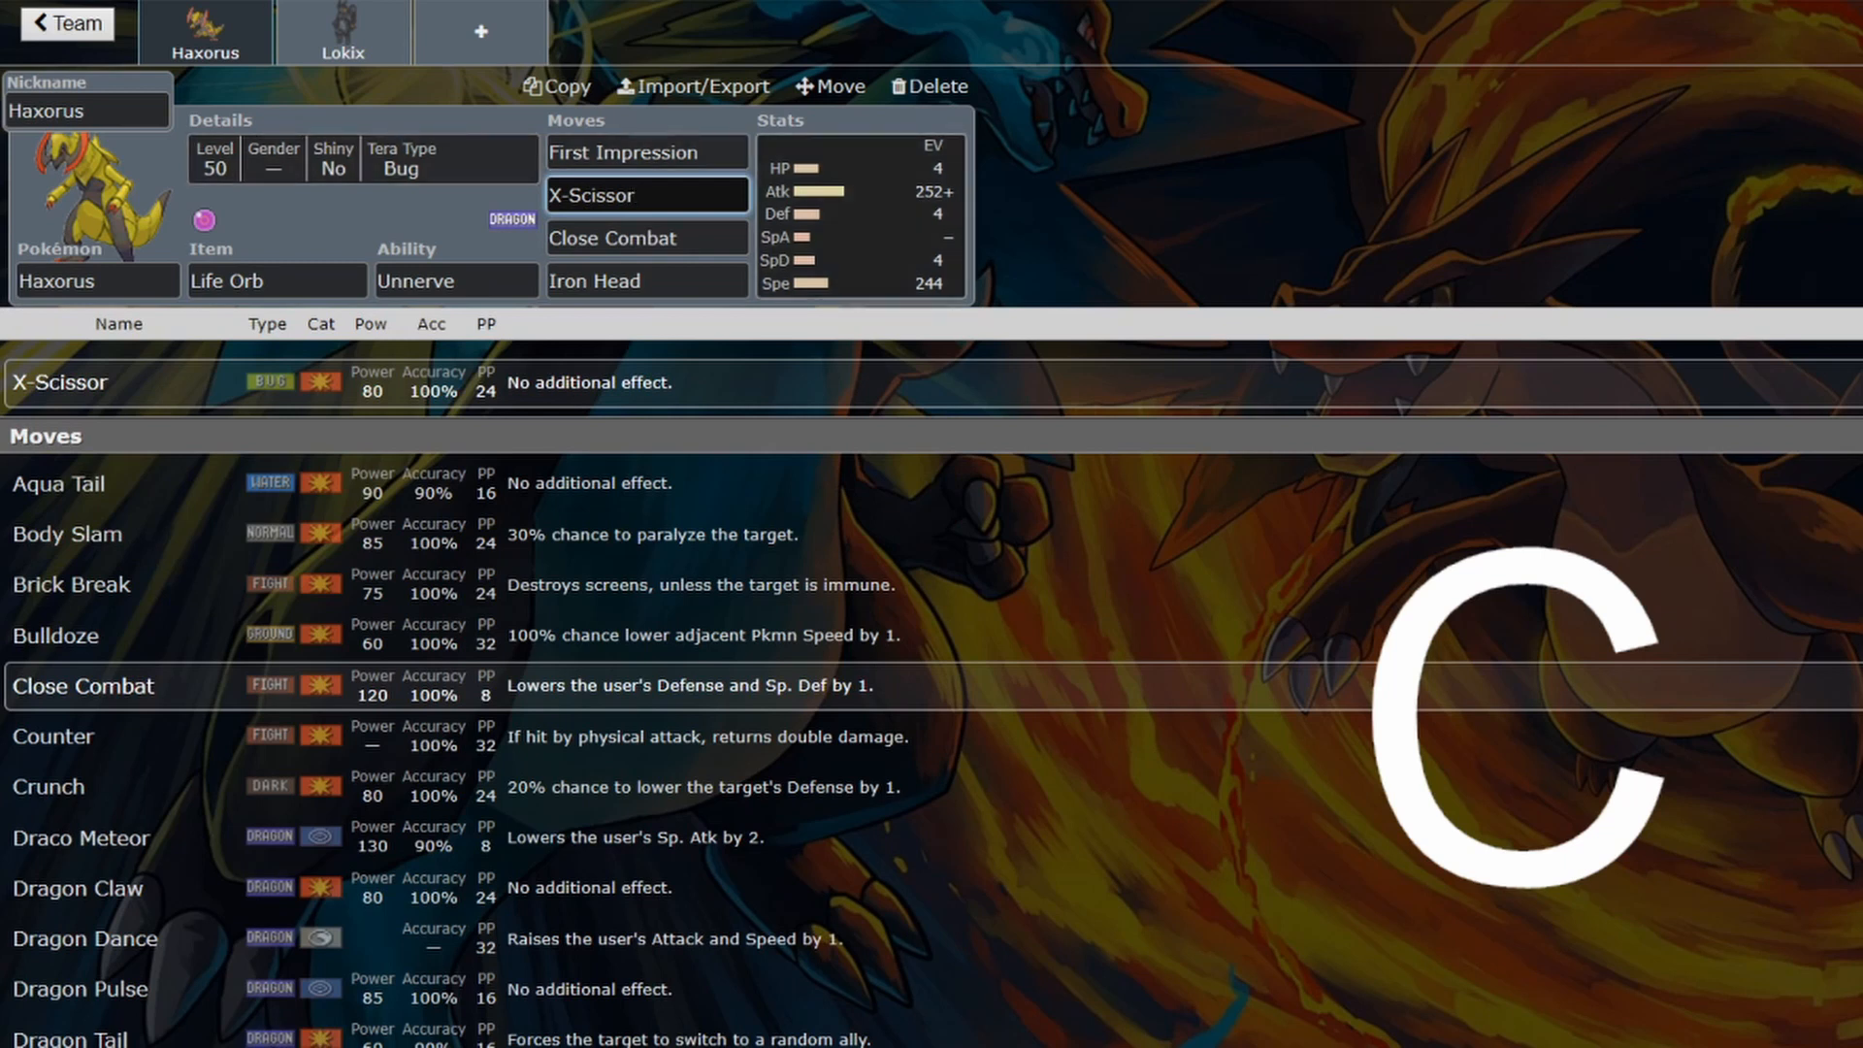
pyautogui.click(646, 279)
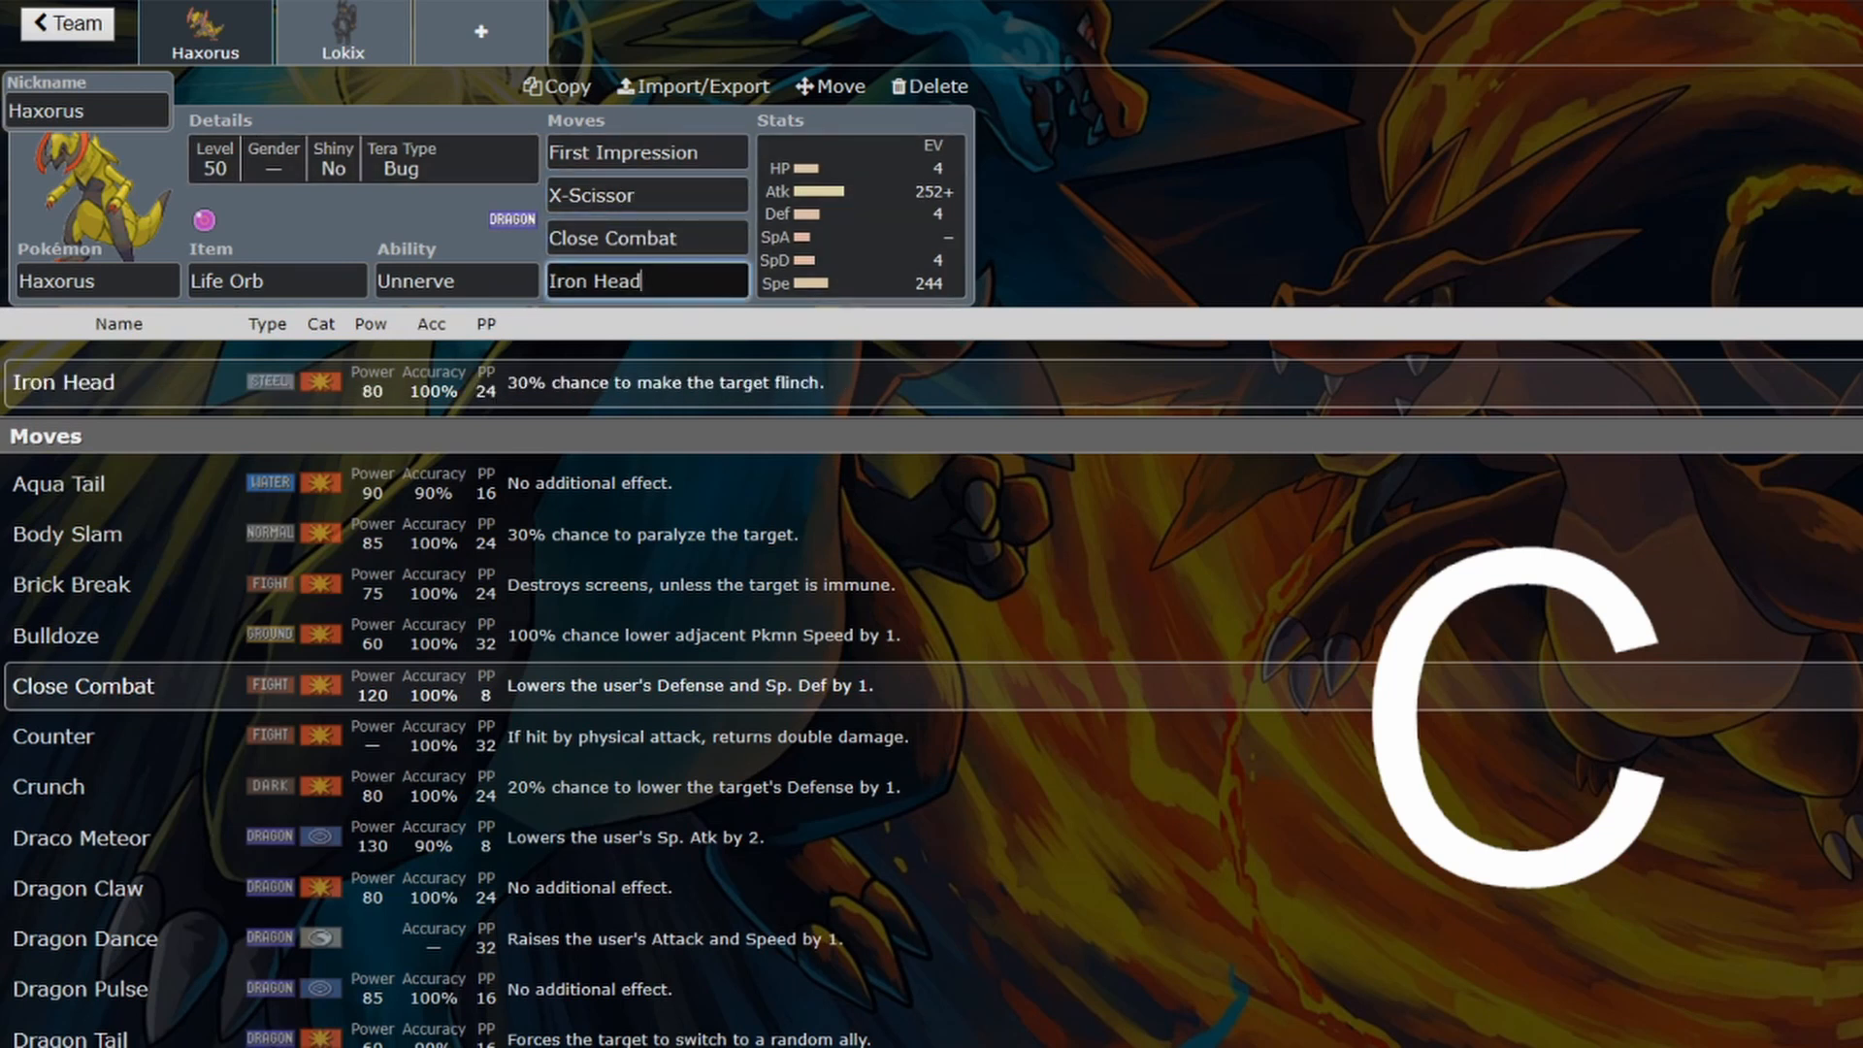